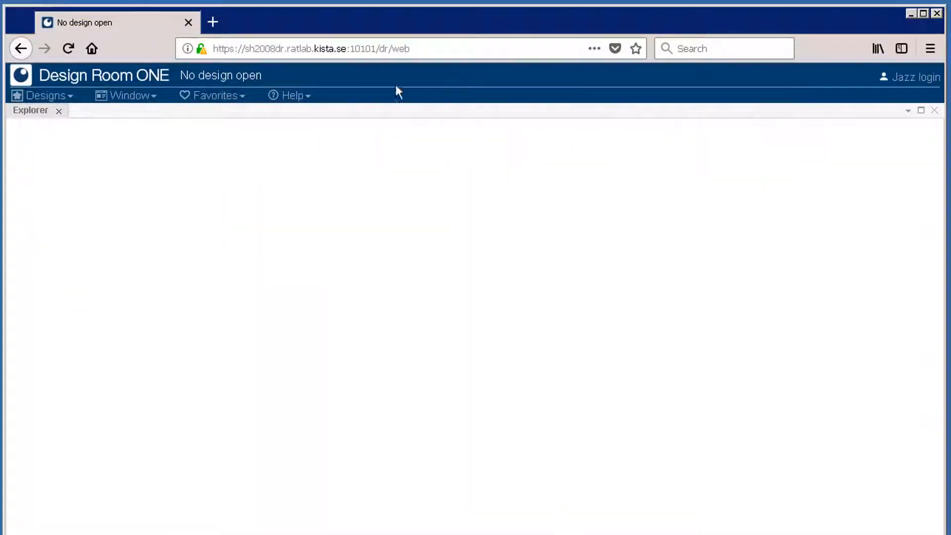
- Show the About dialog from the Help menu and read the installed version 1.0.957
click(292, 95)
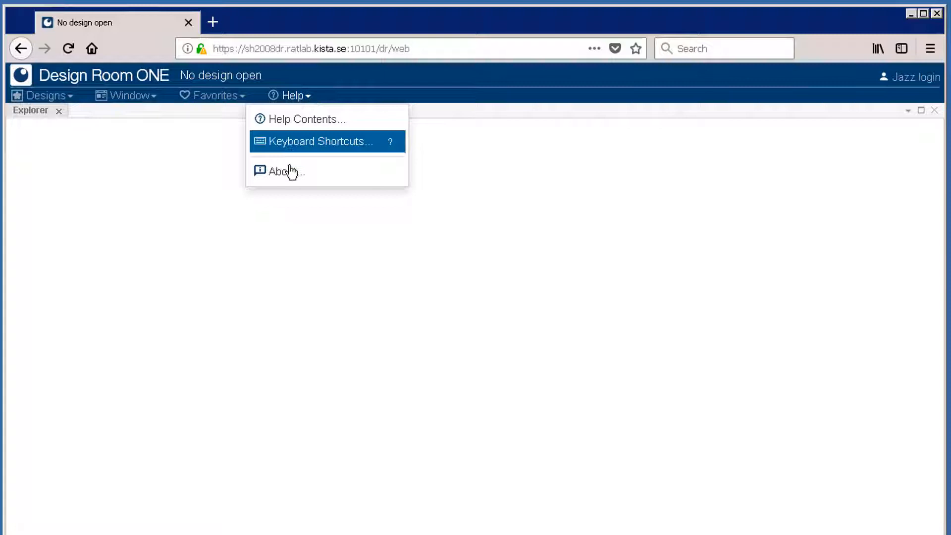
click(285, 172)
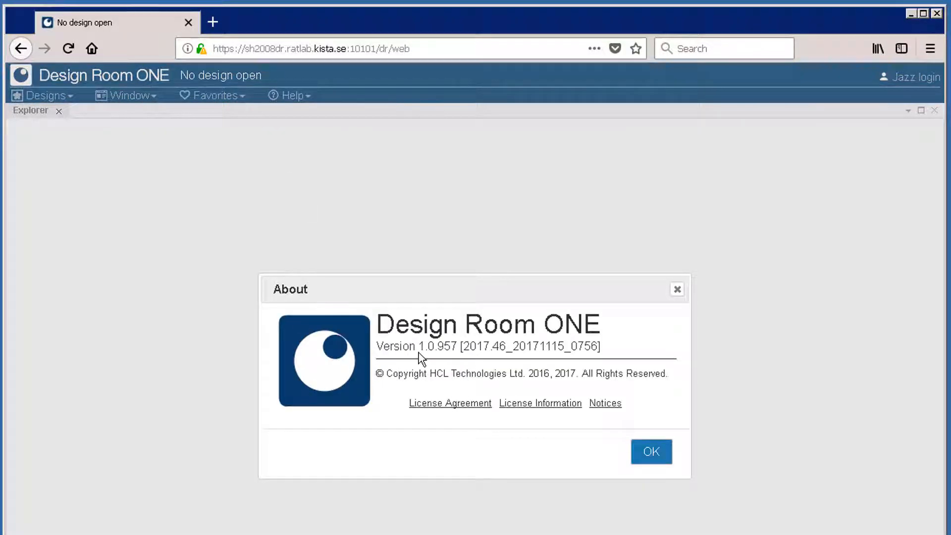
double_click(418, 346)
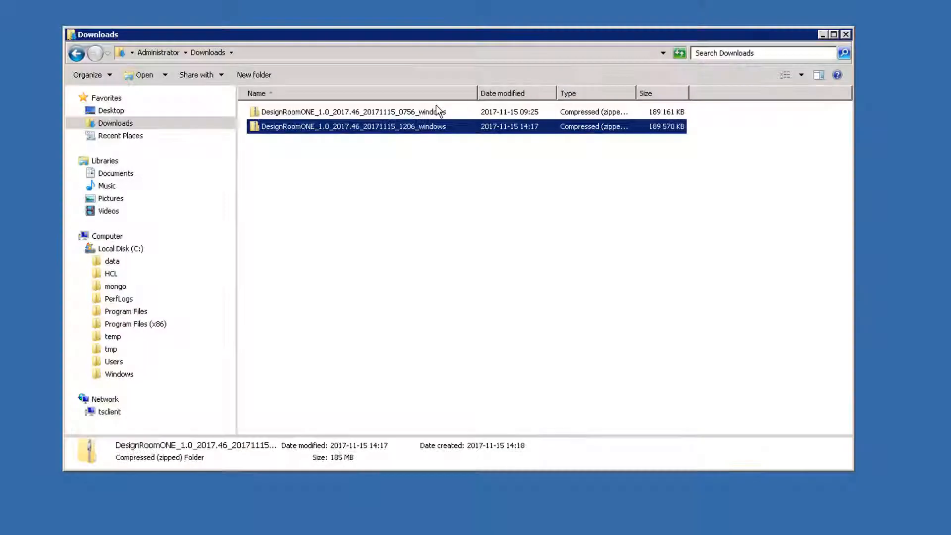
- Extract the 1206 build zip into C:\HCL\DesignRoomOne_10_960, renamed from the 957 path
right_click(352, 126)
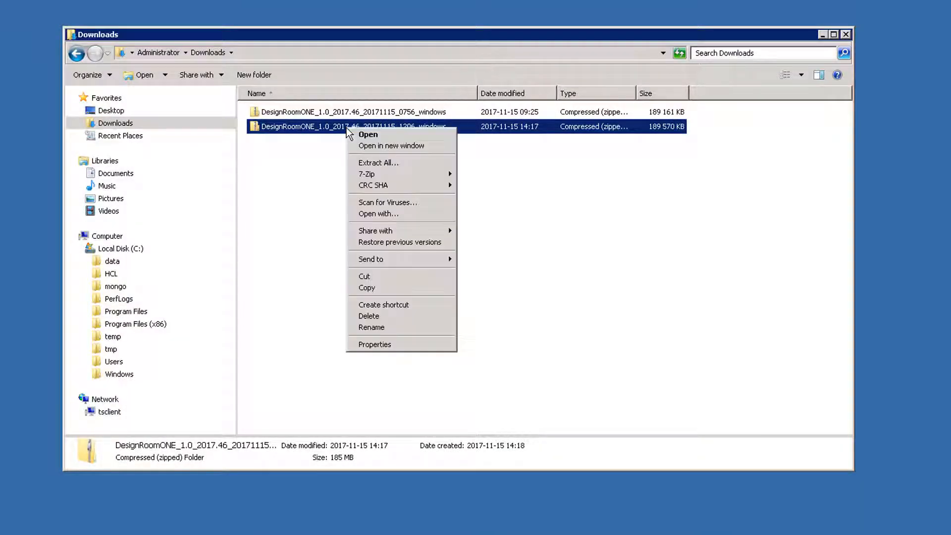
mouse_move(367, 174)
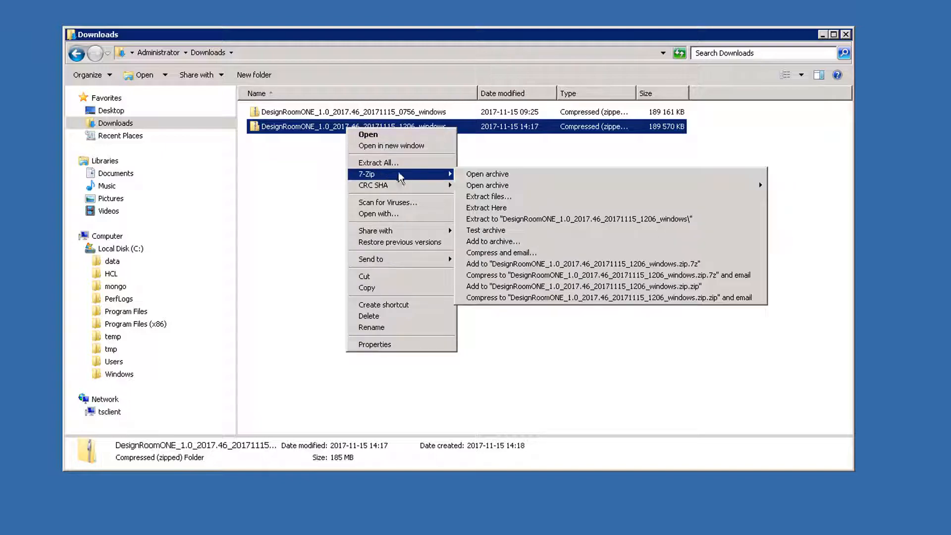
click(488, 196)
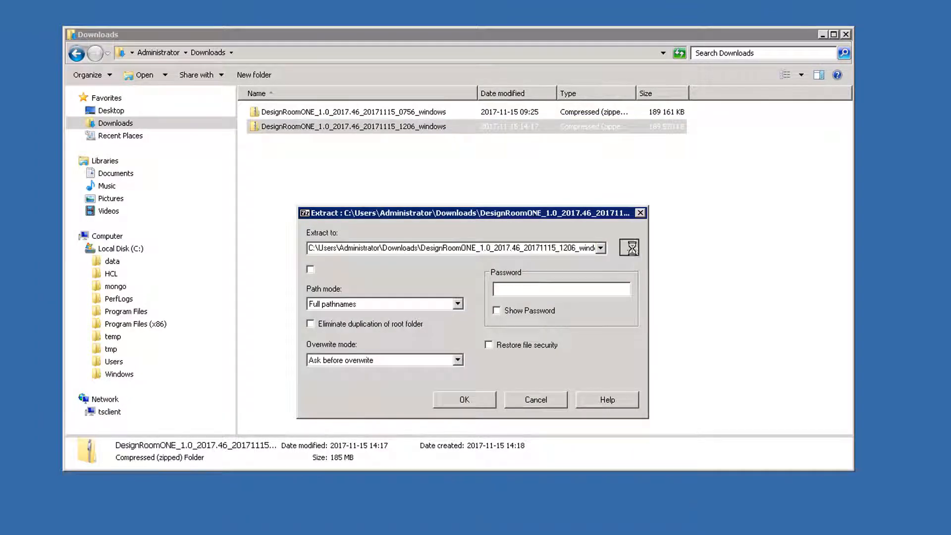
click(630, 248)
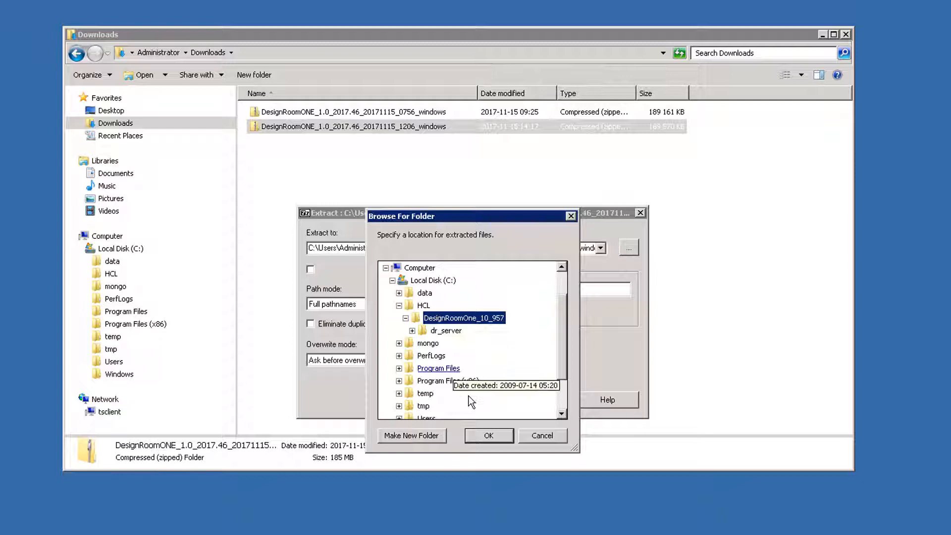
click(488, 436)
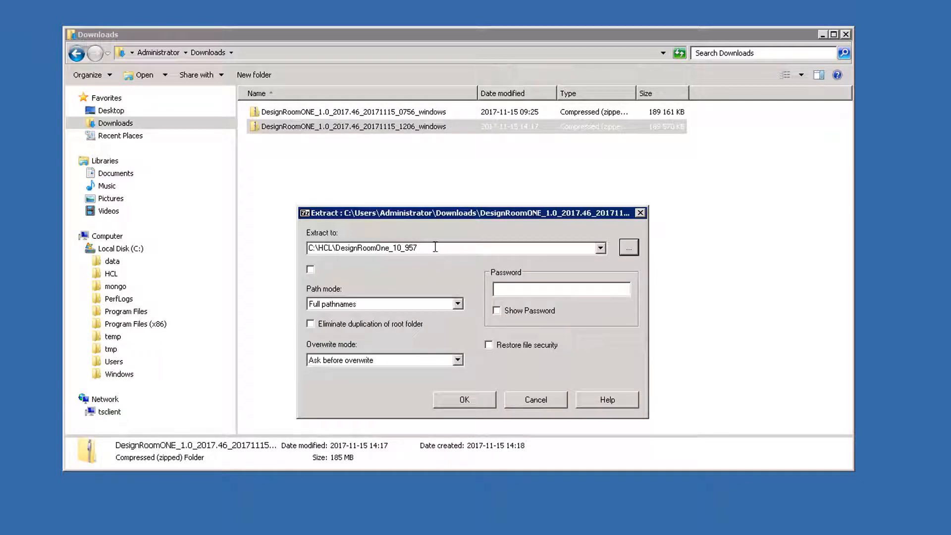
key(BackSpace)
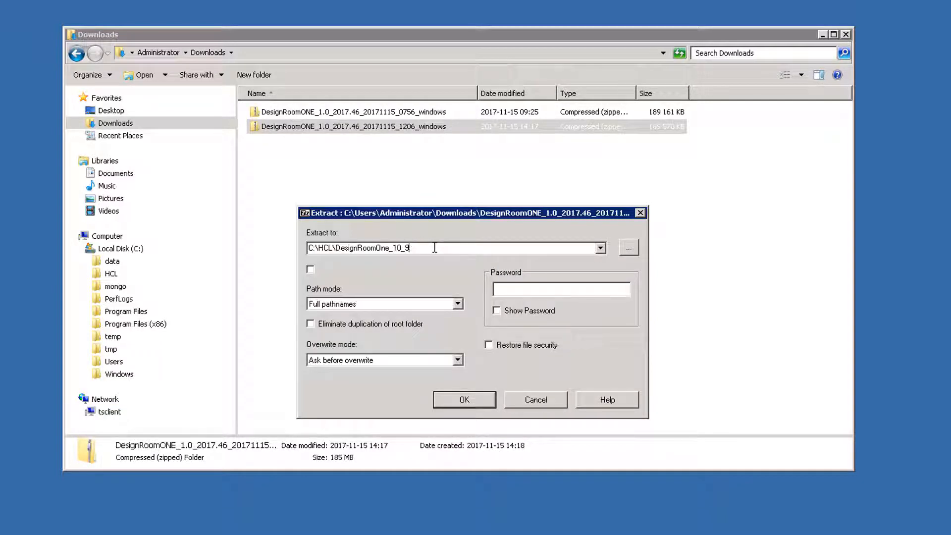
text(60)
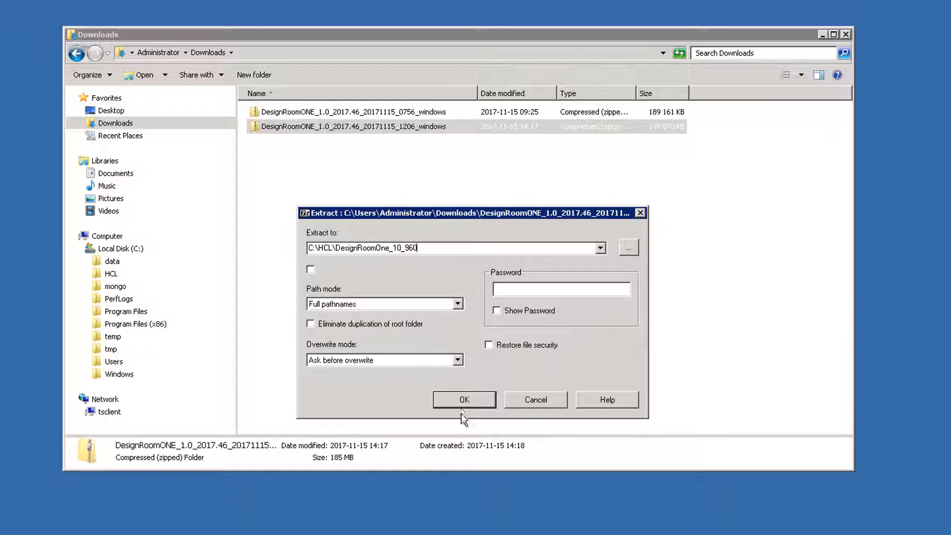
click(464, 399)
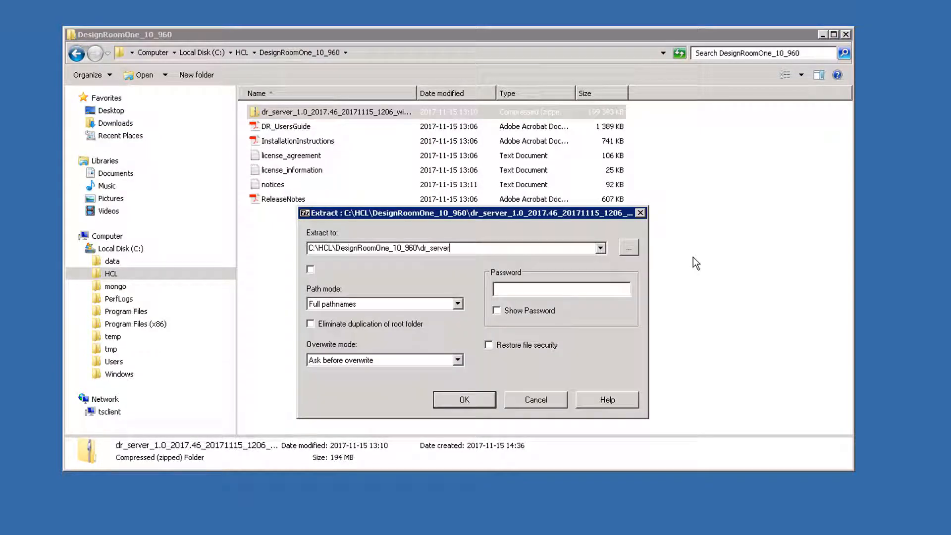
- Extract dr_server into C:\HCL\DesignRoomOne_10_960\dr_server
click(464, 400)
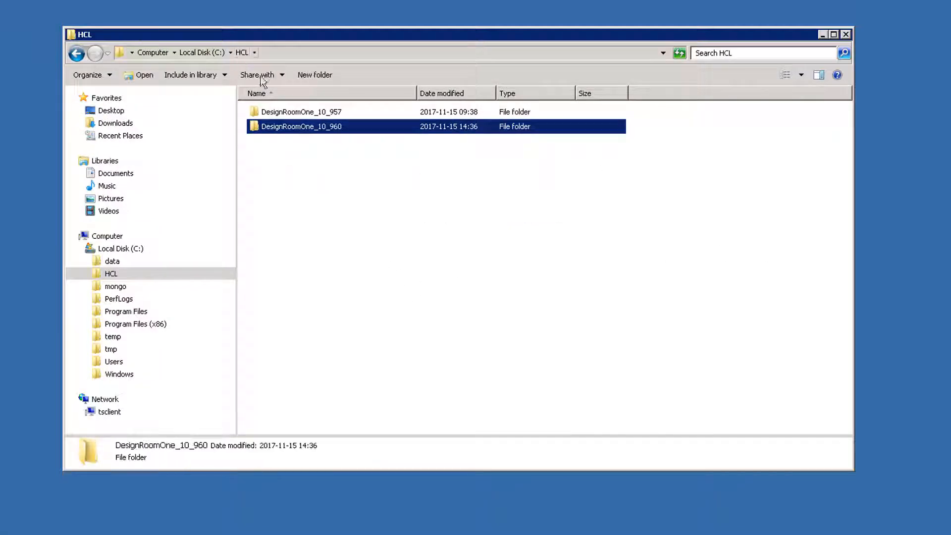
- Copy pm2.config from the 957 DR_Install folder over the one in the 960 DR_Install folder
double_click(301, 112)
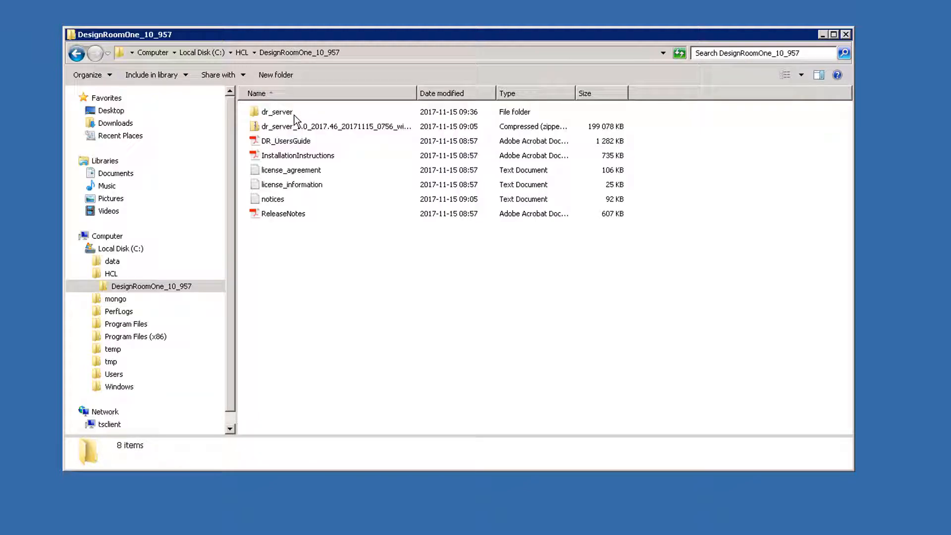
double_click(276, 112)
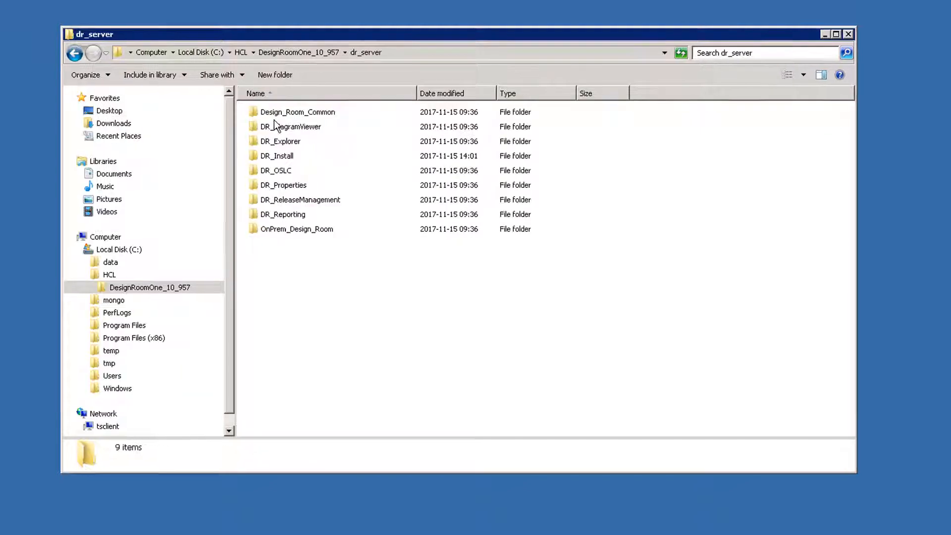
double_click(276, 155)
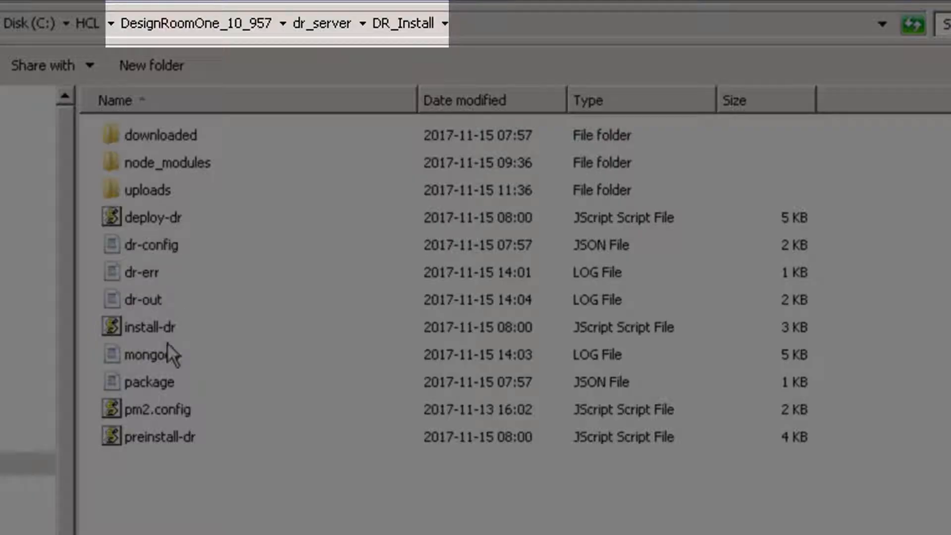
click(164, 409)
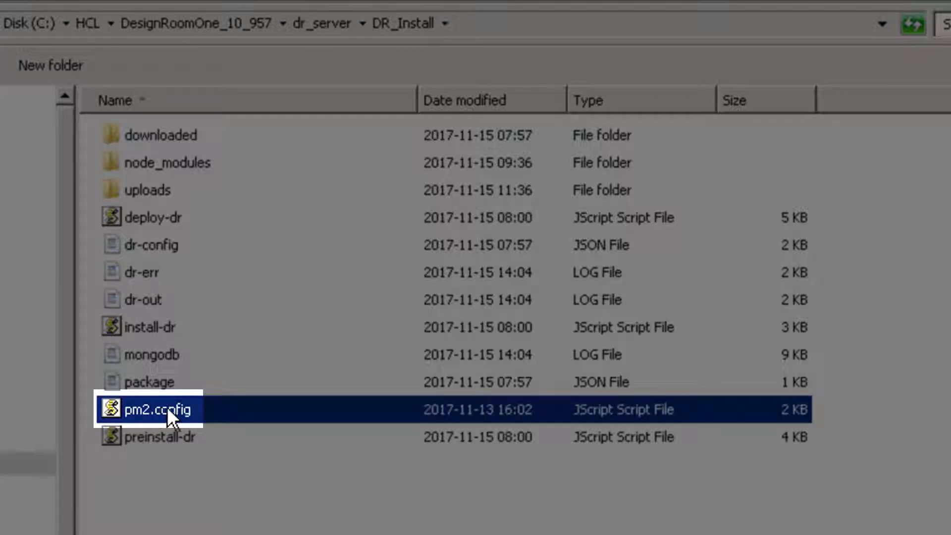
right_click(169, 273)
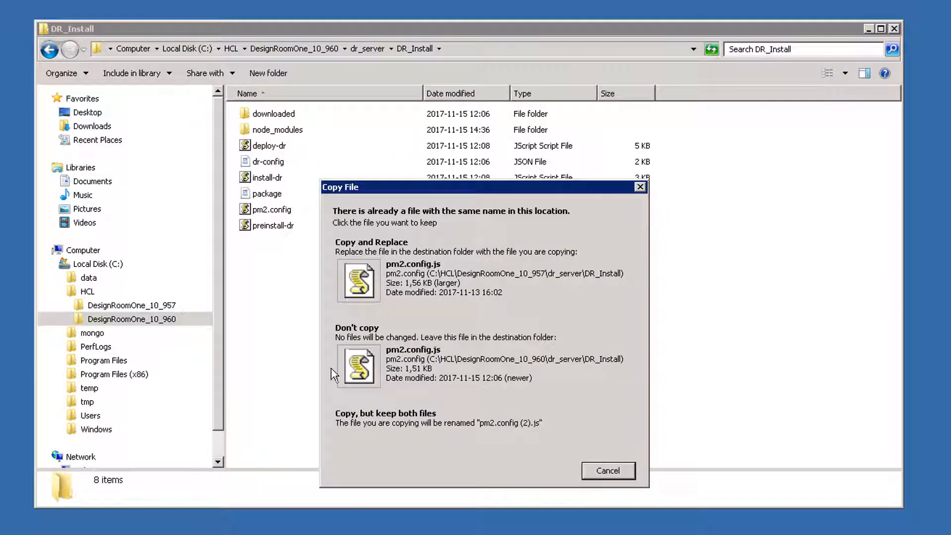
click(358, 280)
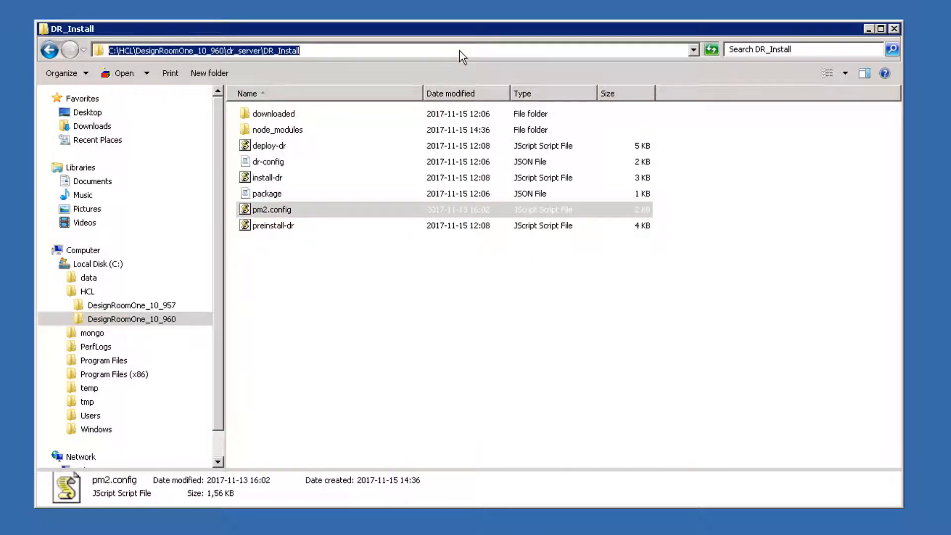
- Start a Command Prompt, cd to C:\HCL\DesignRoomOne_10_960\dr_server\DR_Install and enter pm2 kill
click(15, 523)
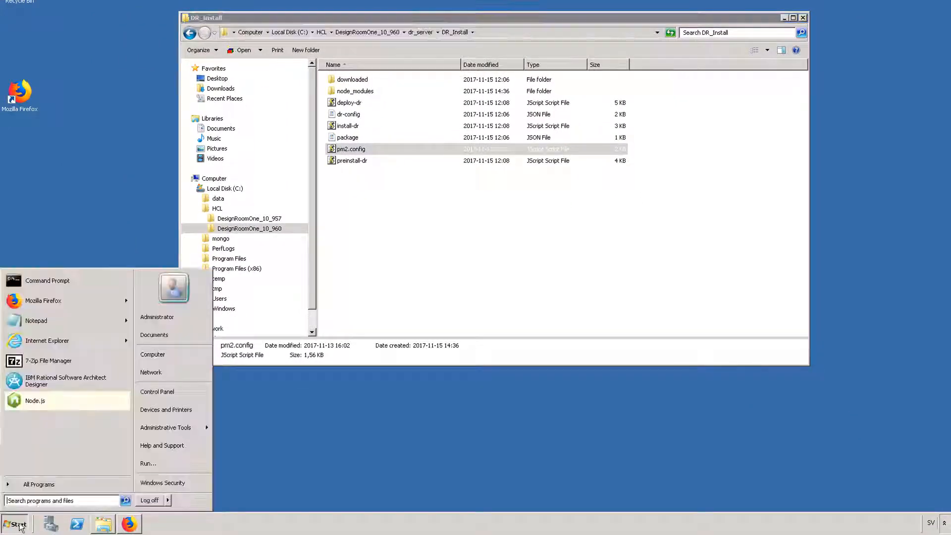
click(47, 280)
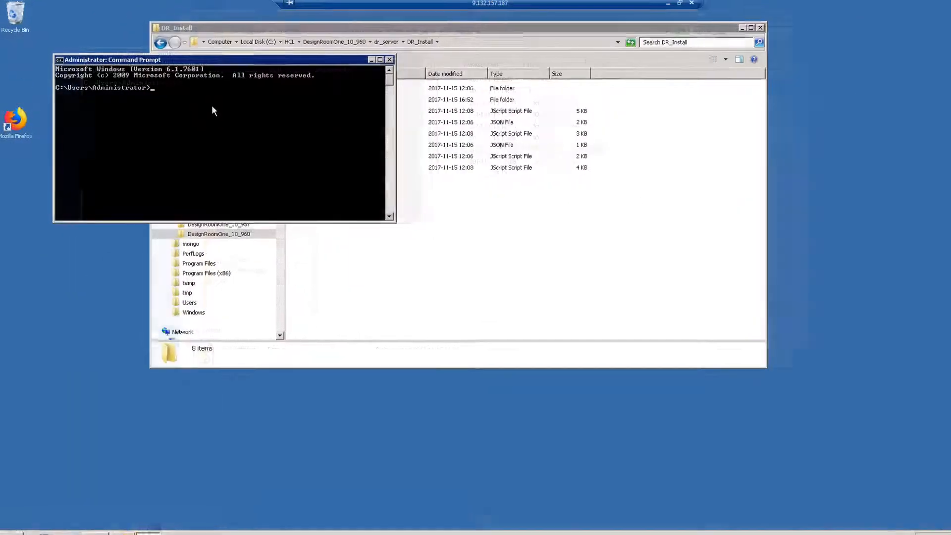
text(cd)
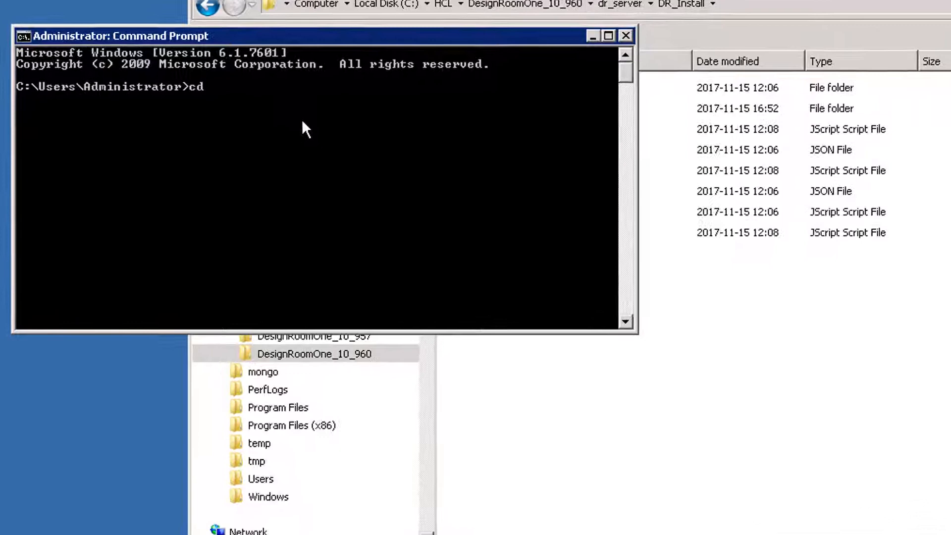
text(C:\HCL\DesignRoomOne_10_960\dr_server\DR_Install)
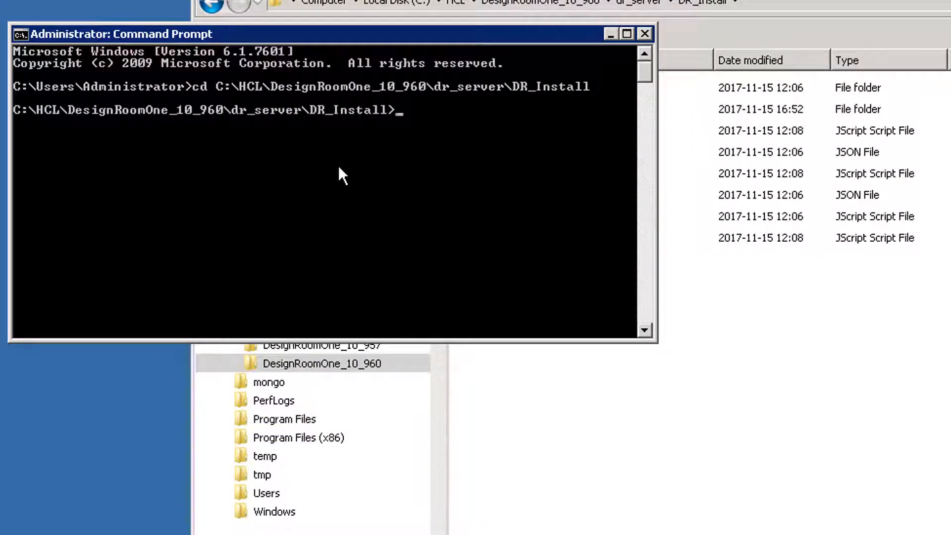
text(p)
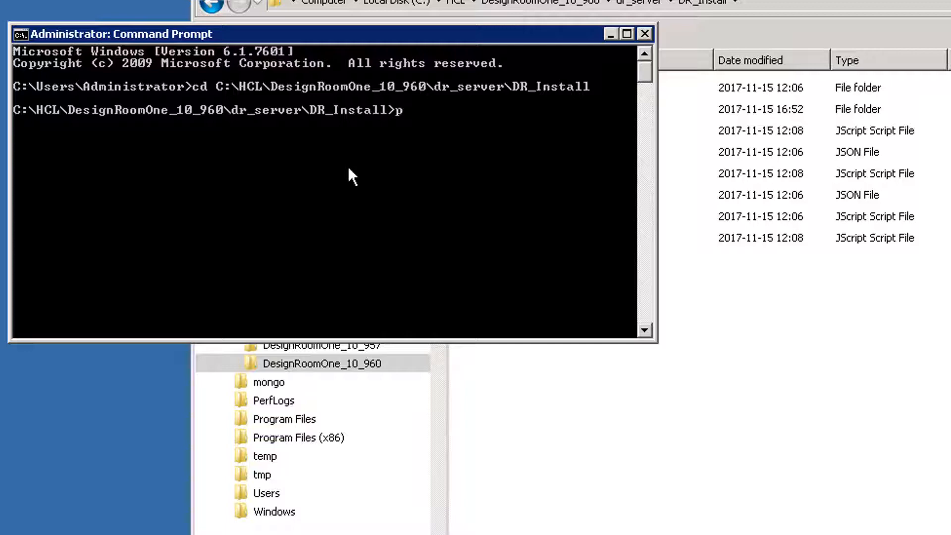
text(m2 kill)
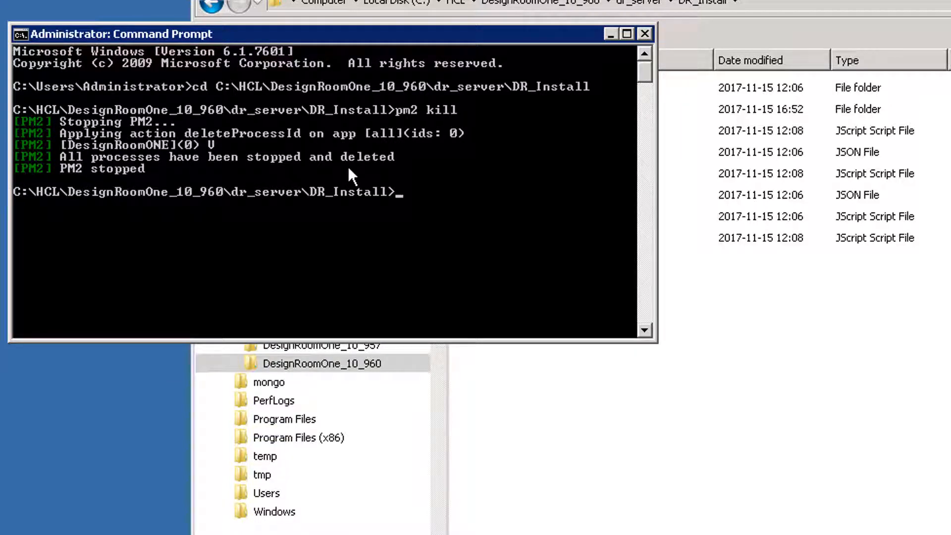
- Launch the MongoDB shell with c:\mongo\bin\mongo.exe after pm2 kill completes
text(c)
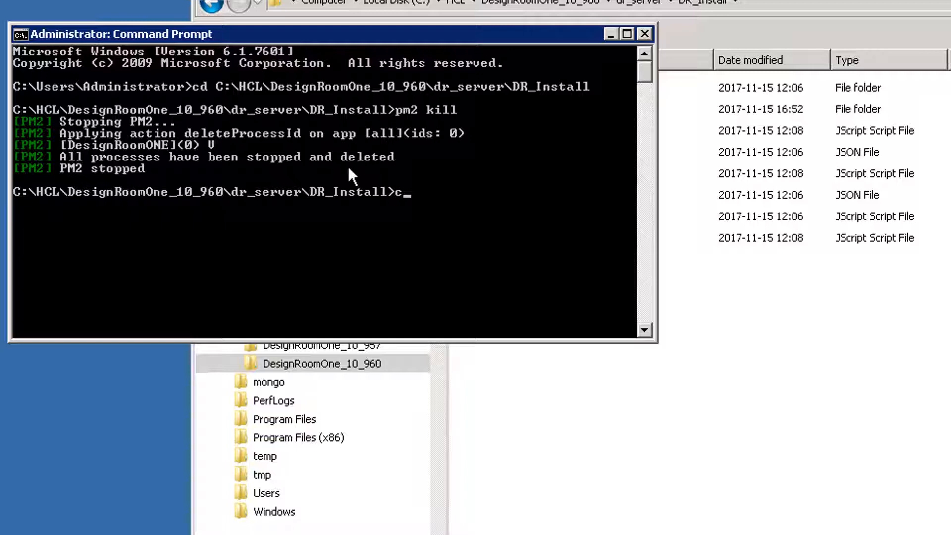
text(:\mongo)
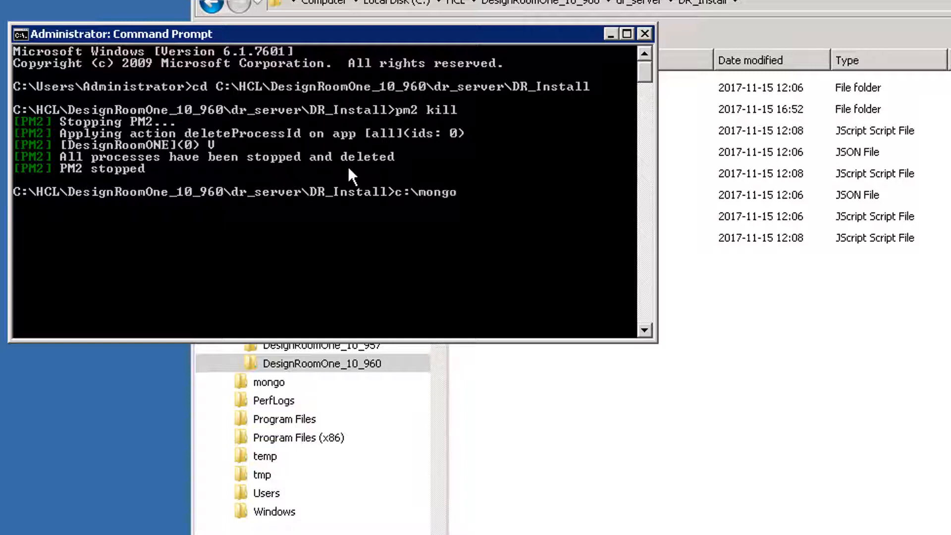
text(\b)
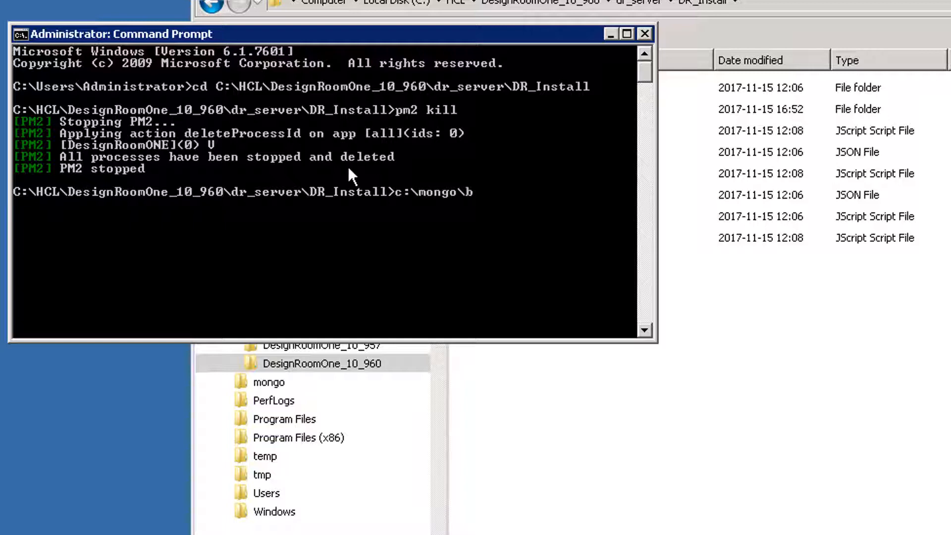
text(in\mongo.exe)
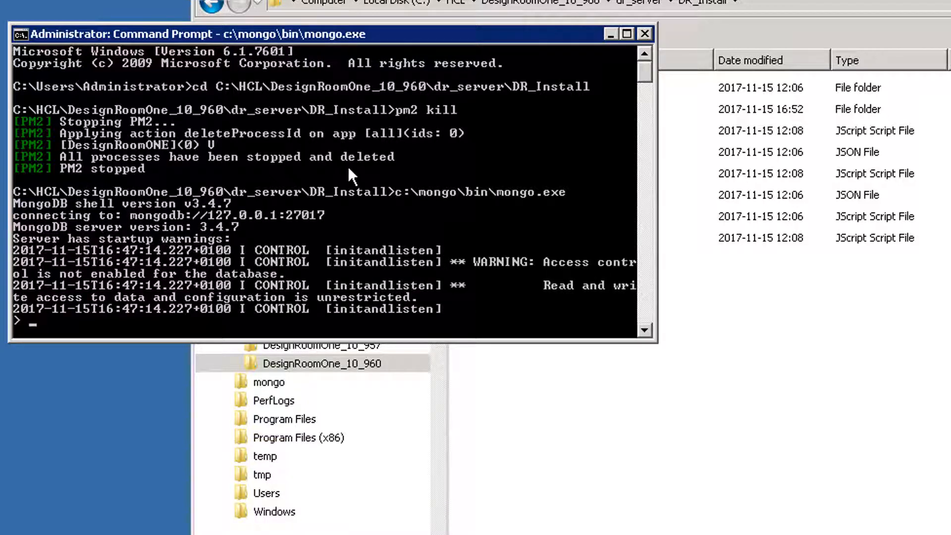
- In the mongo shell use admin, run db.shutdownServer() and exit
text(use)
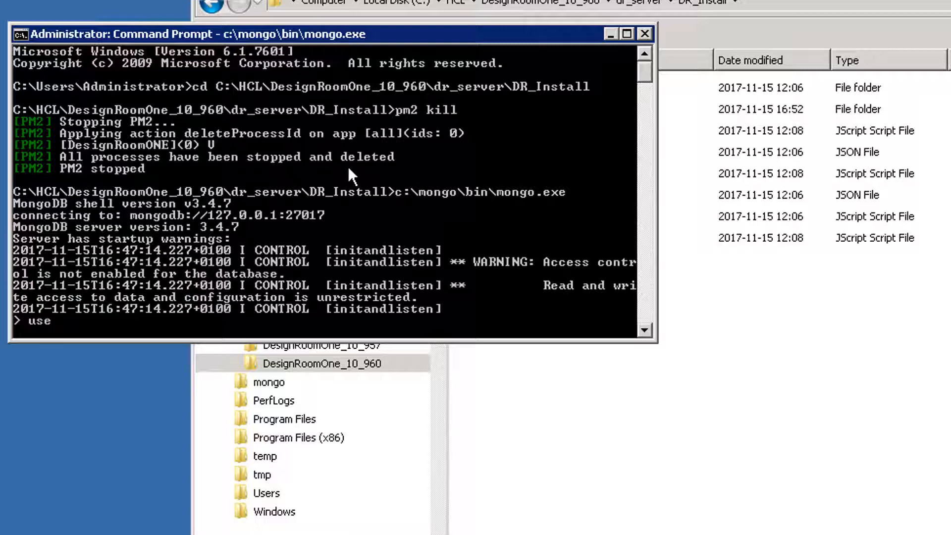
text(admin)
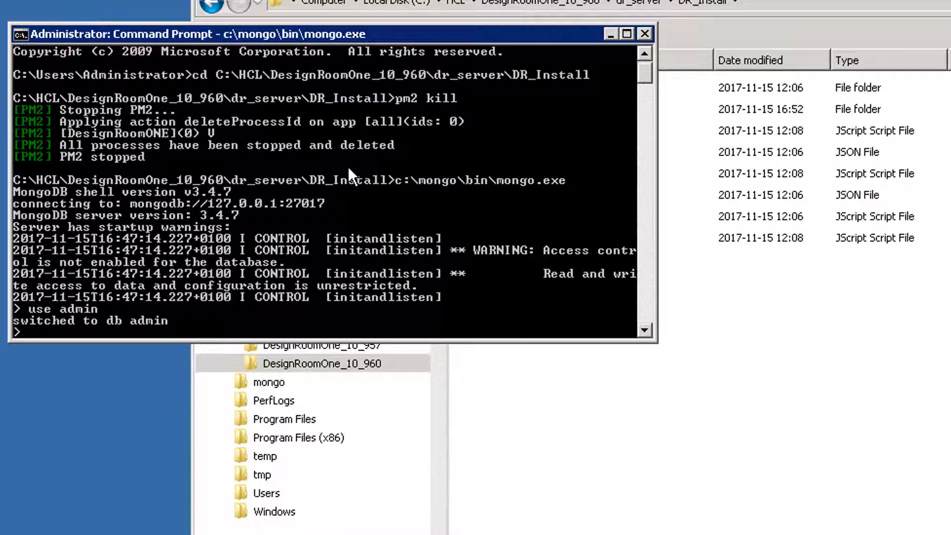
text(d)
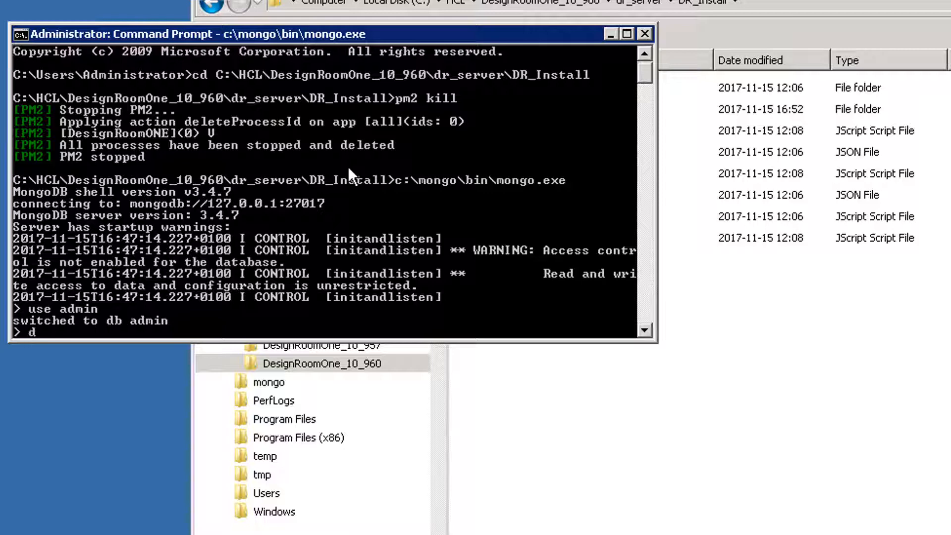
text(b.shu)
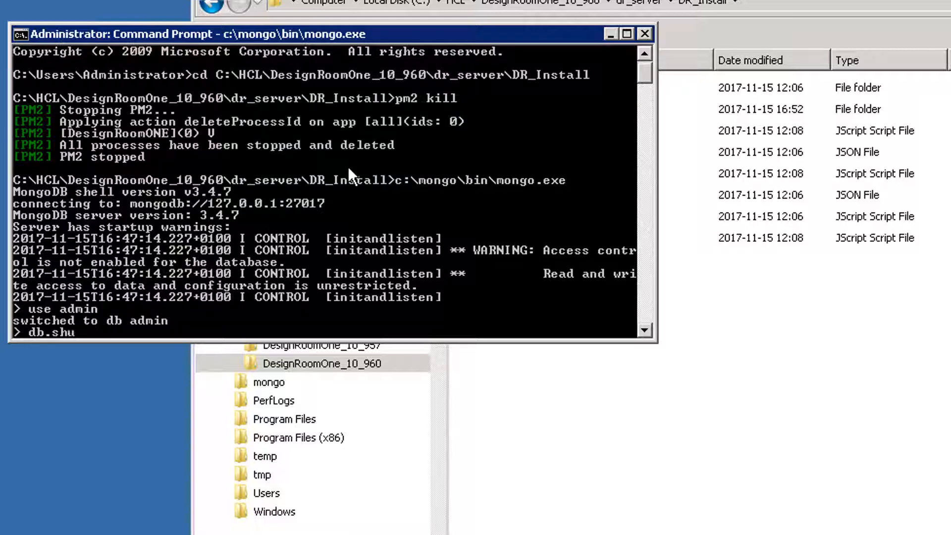
text(tdow)
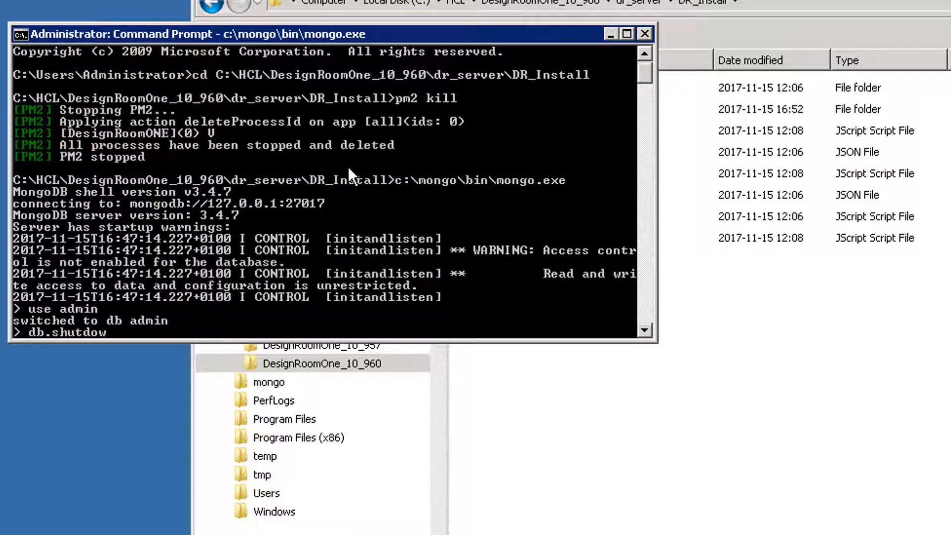
text(nServer()
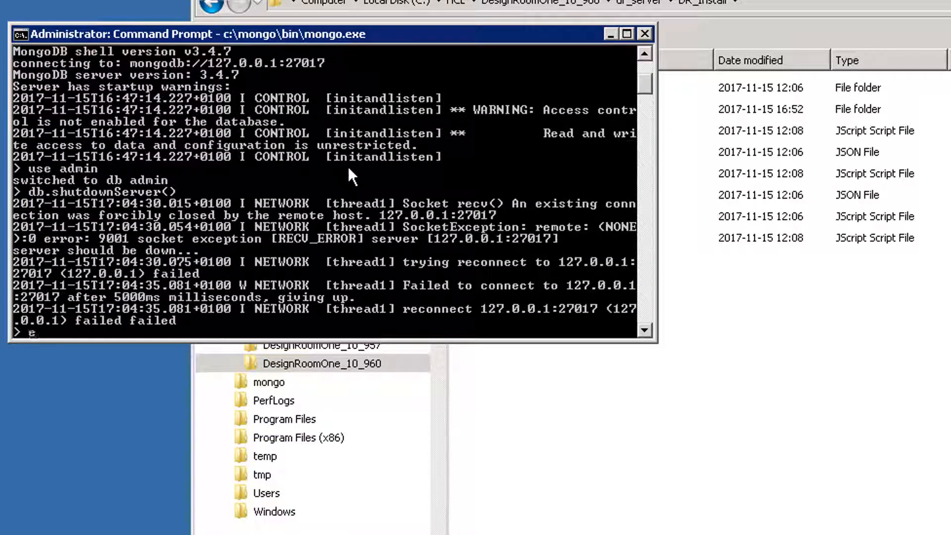
text(xit)
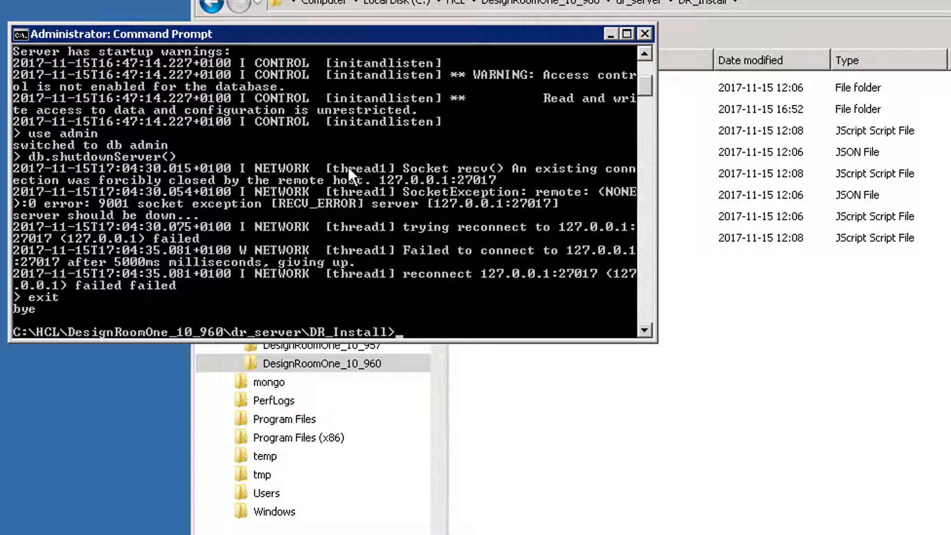
- Enter node deploy-dr.js to start the deployment script
text(node)
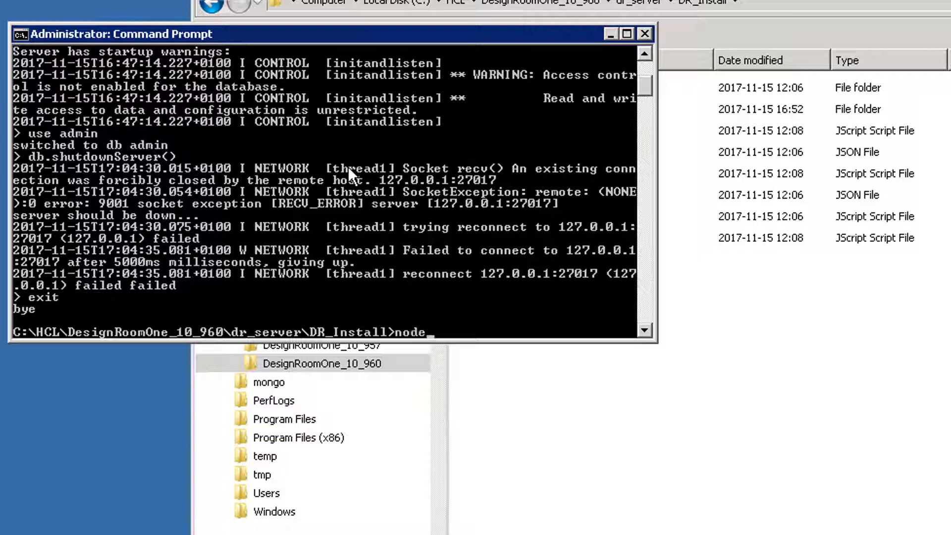
text(deploy-dr.js)
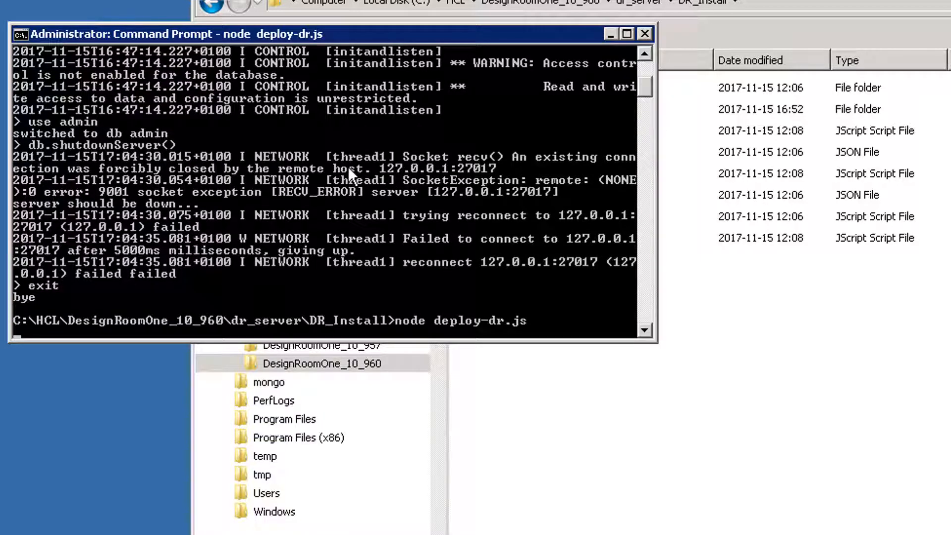